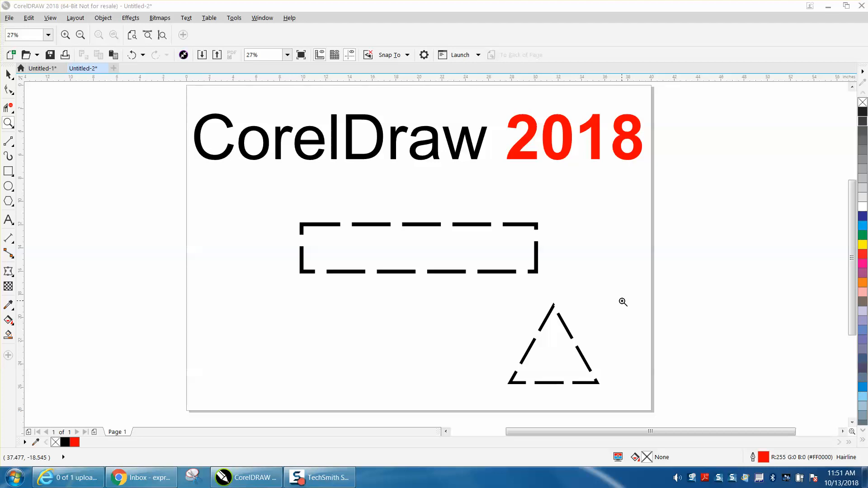
mouse_move(525, 280)
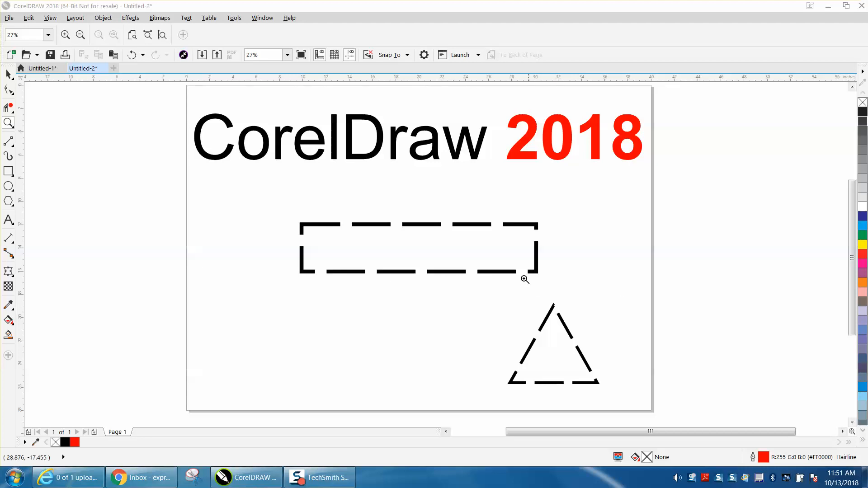
mouse_move(537, 176)
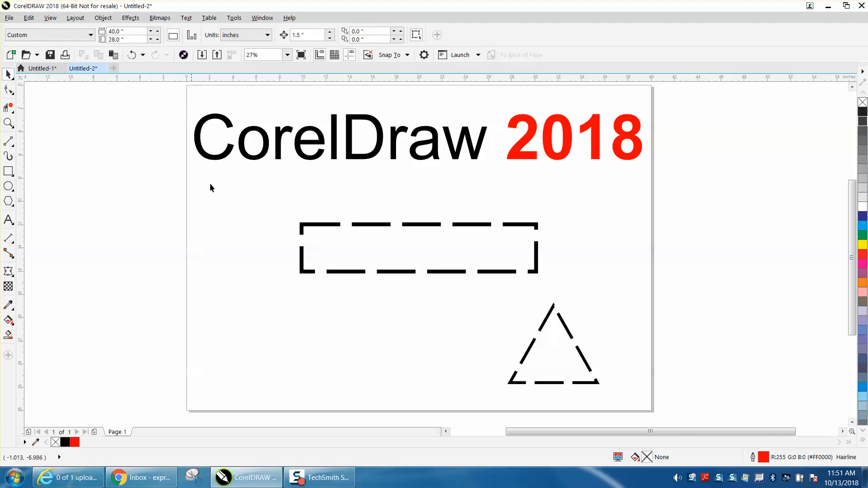
mouse_move(535, 170)
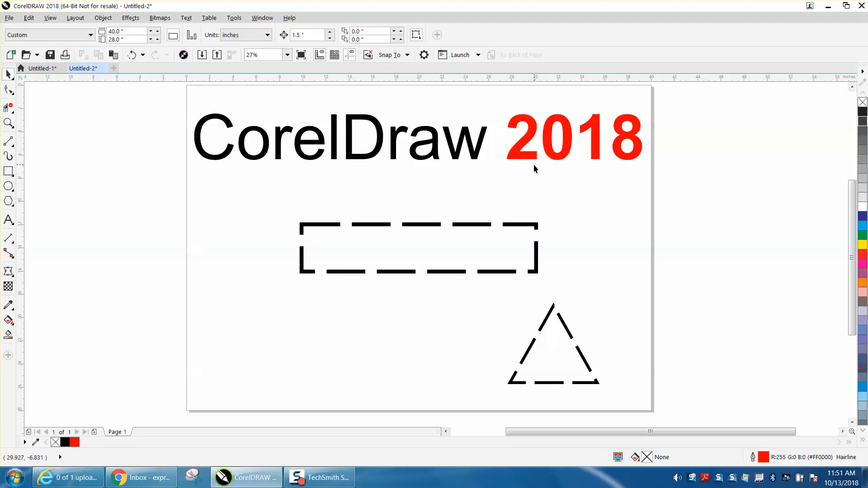
mouse_move(452, 212)
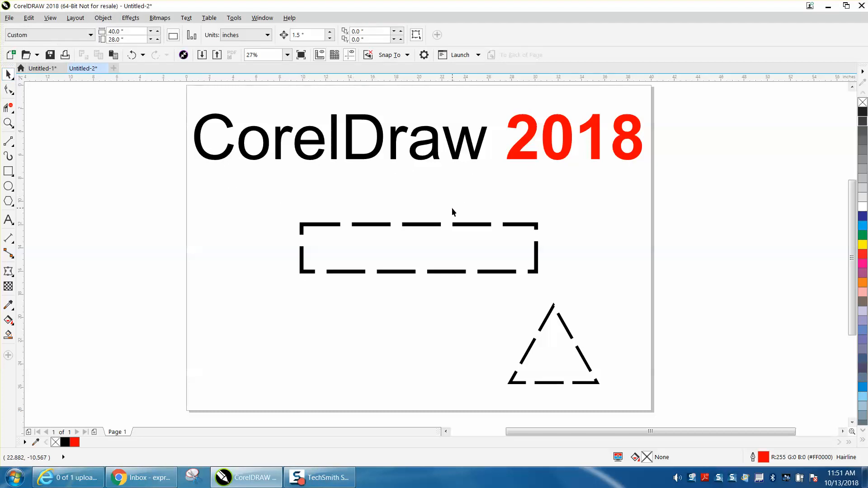
mouse_move(428, 227)
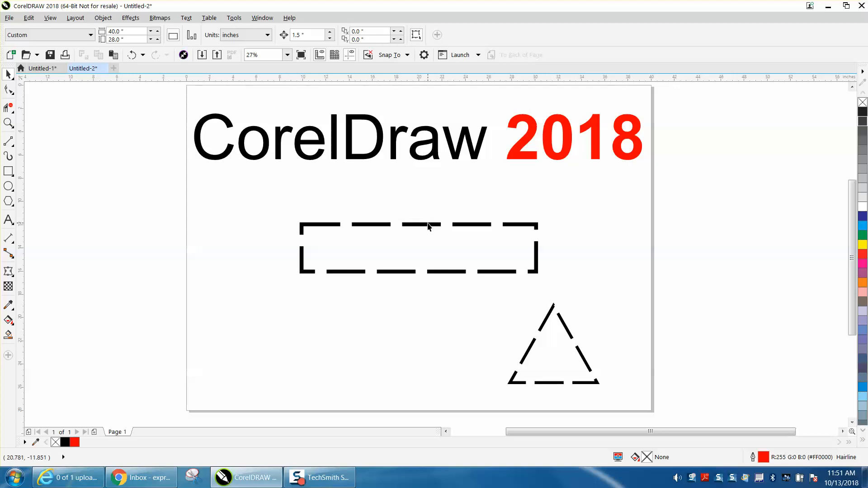
Select the dashed rectangle, deselect it, then reselect it and open the Window menu's Dockers list.
click(418, 224)
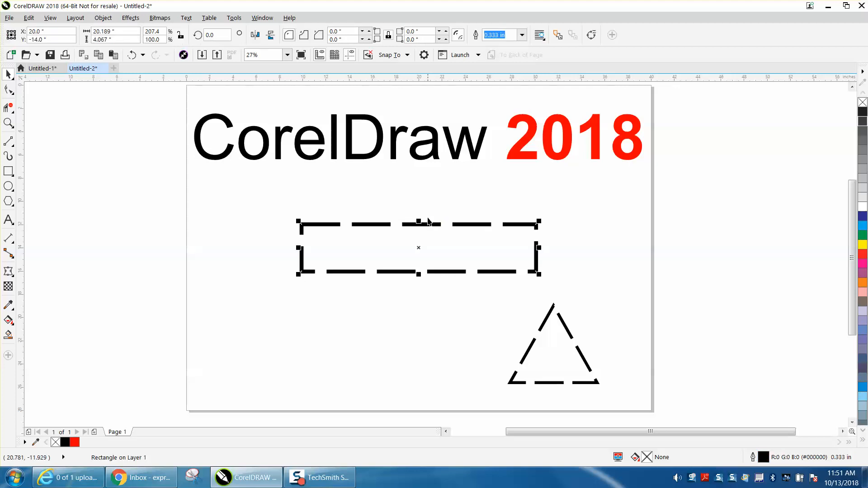
mouse_move(432, 207)
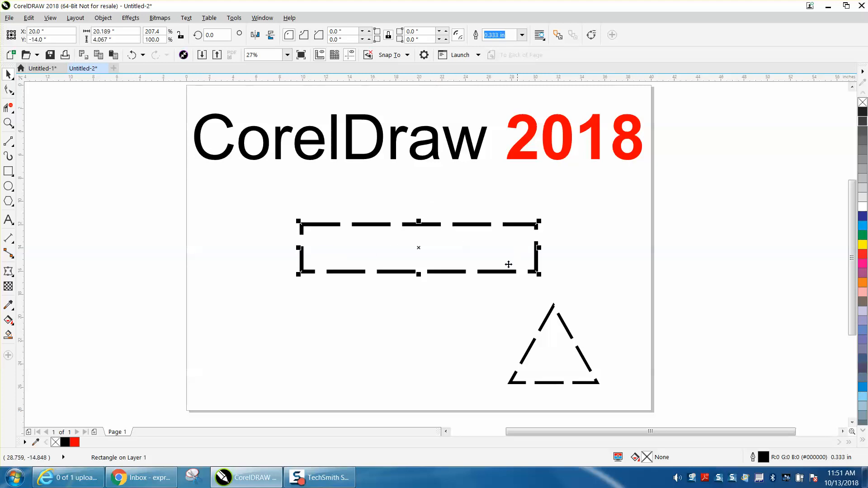
click(311, 239)
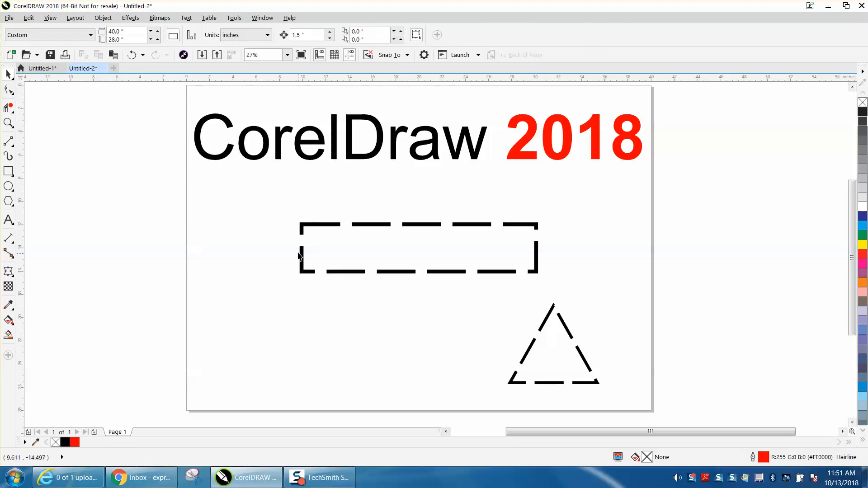
mouse_move(359, 238)
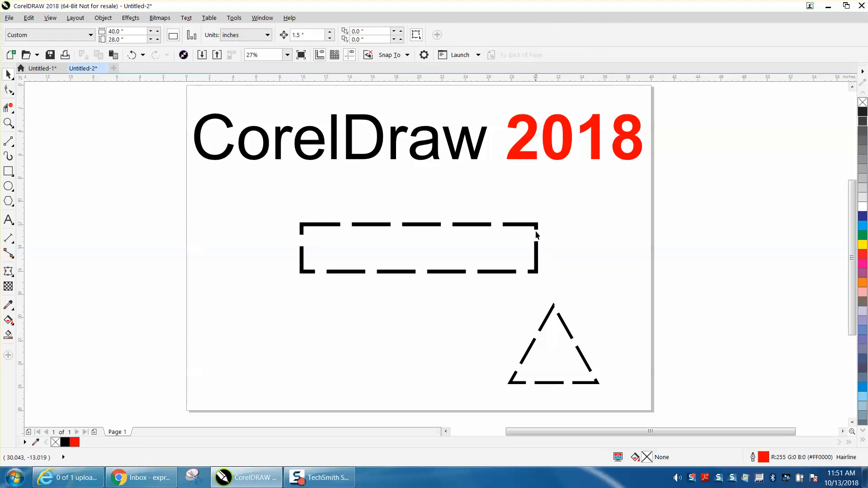
mouse_move(557, 314)
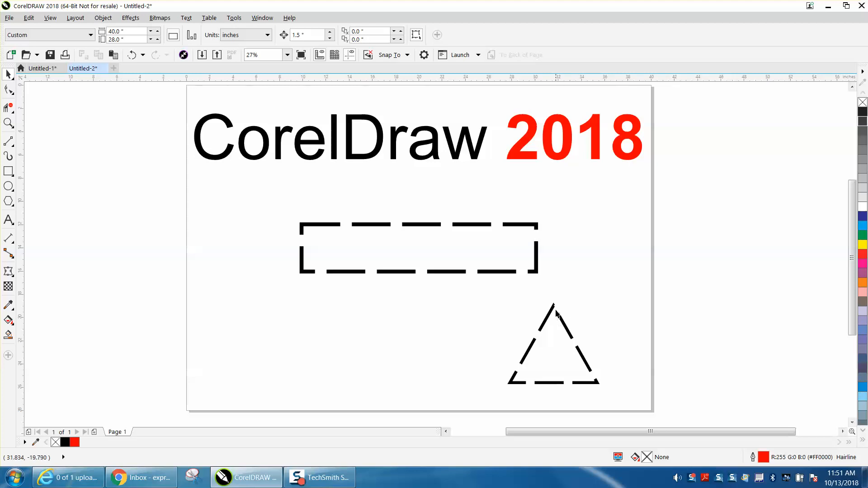
mouse_move(451, 278)
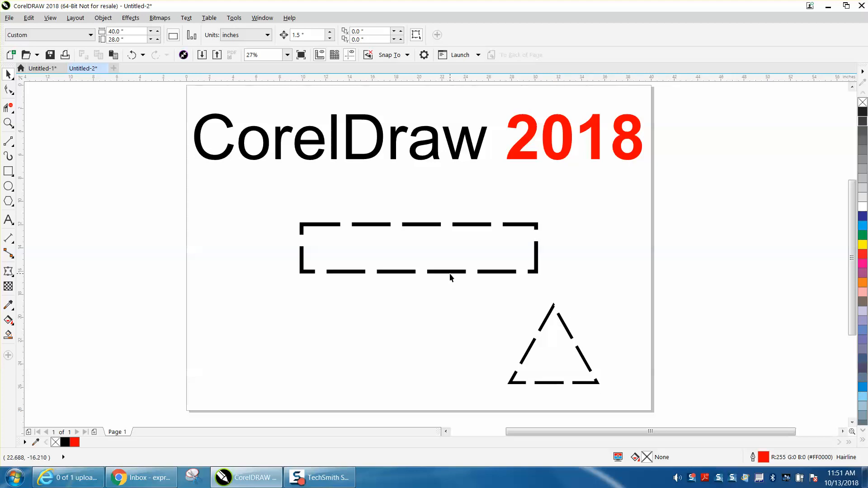
click(262, 18)
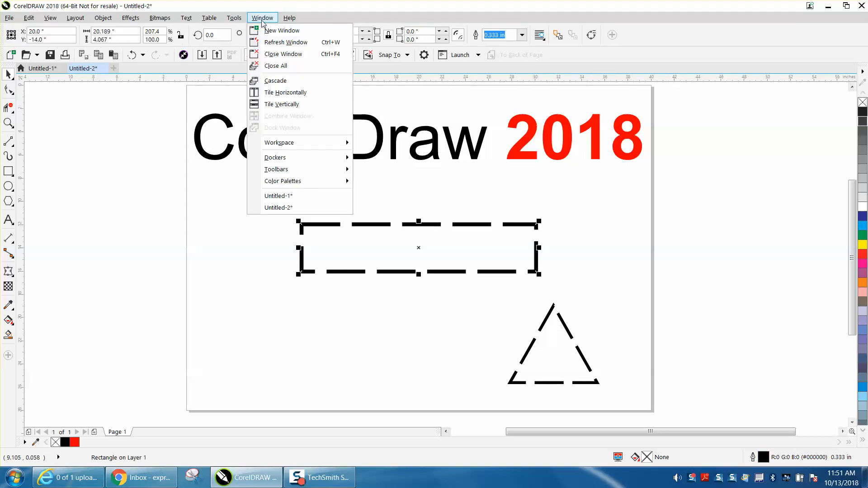
mouse_move(275, 158)
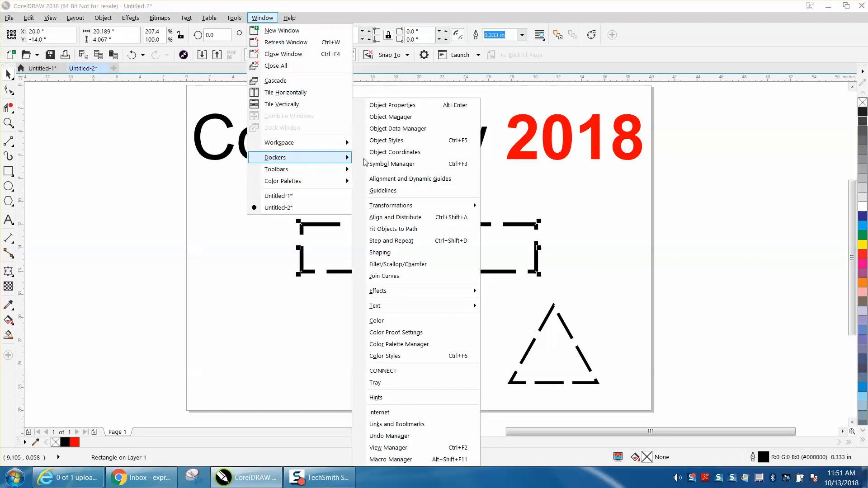
mouse_move(393, 104)
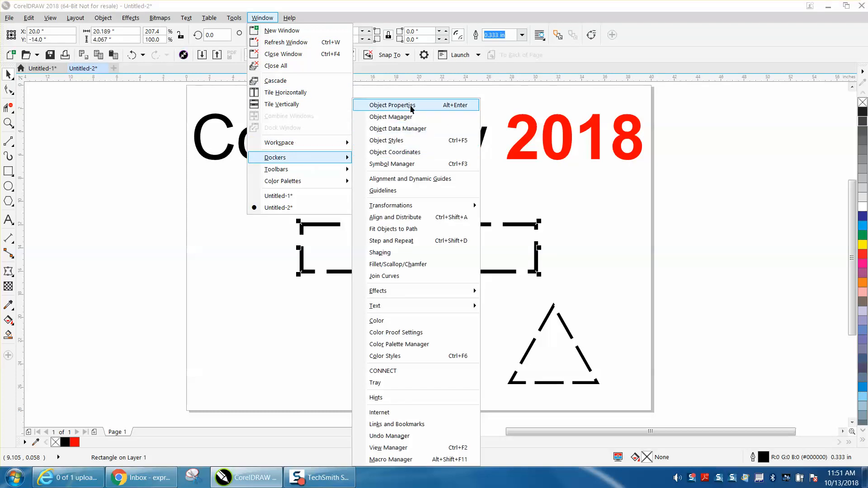
Open the Object Properties docker and place a duplicate of the dashed rectangle below it.
click(393, 105)
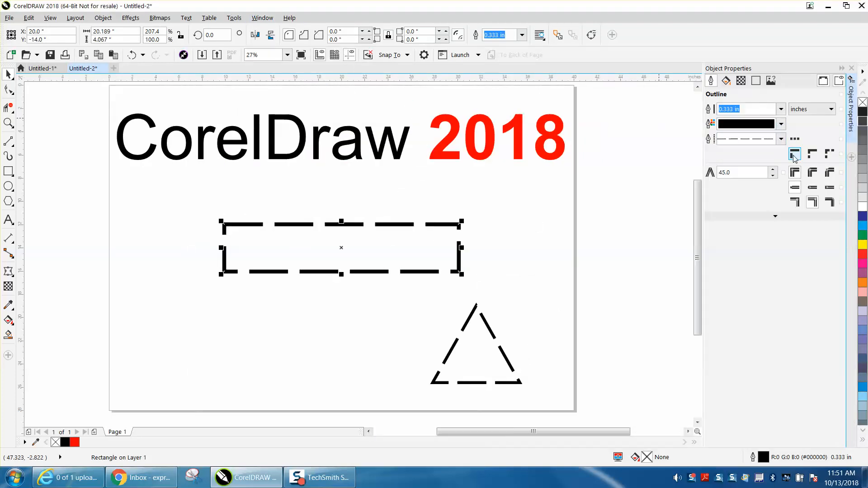
mouse_move(794, 155)
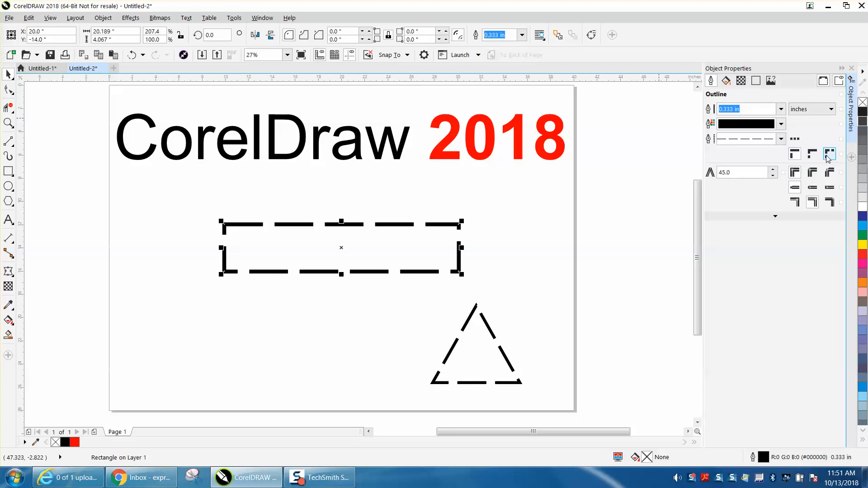
mouse_move(829, 154)
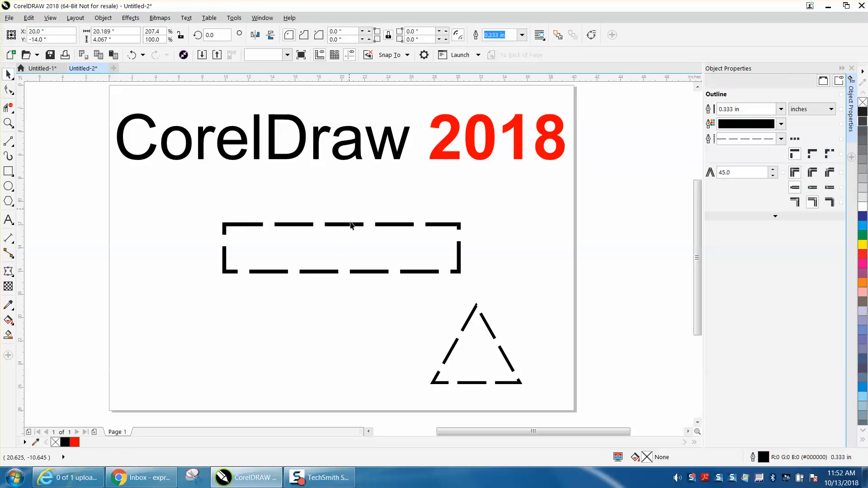
click(340, 248)
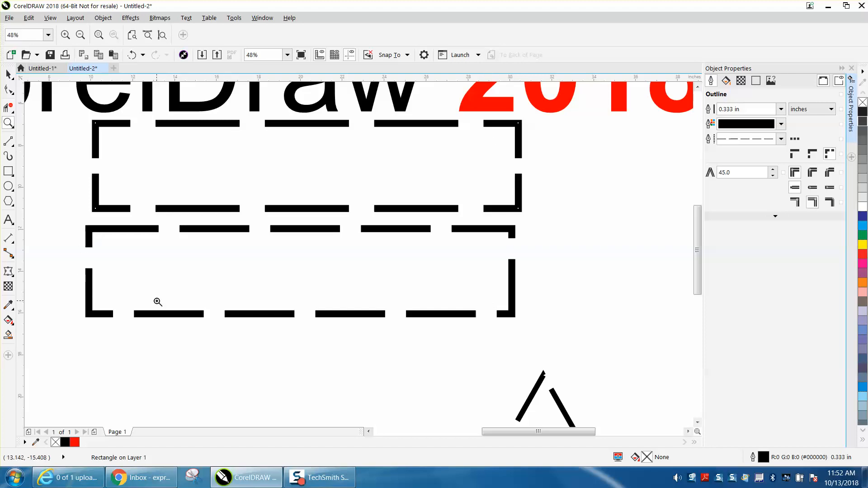
Select the dashed triangle and enable 'align dashes to corners' in Object Properties.
click(79, 35)
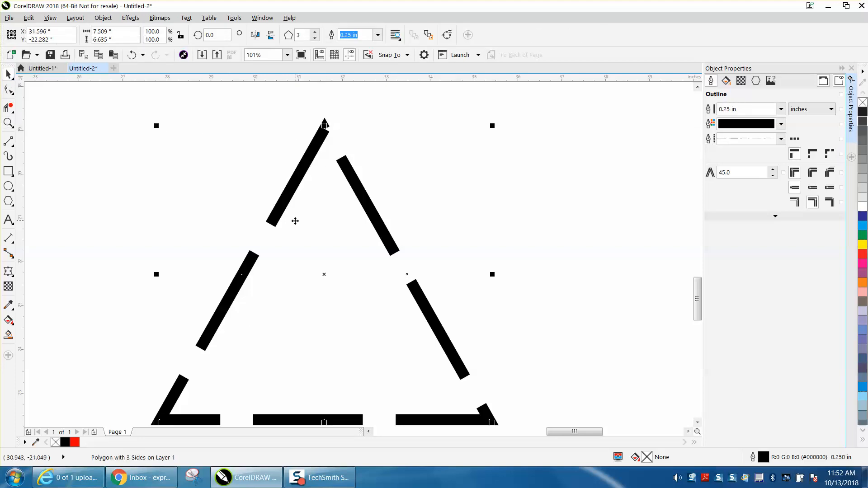
click(260, 54)
text(50)
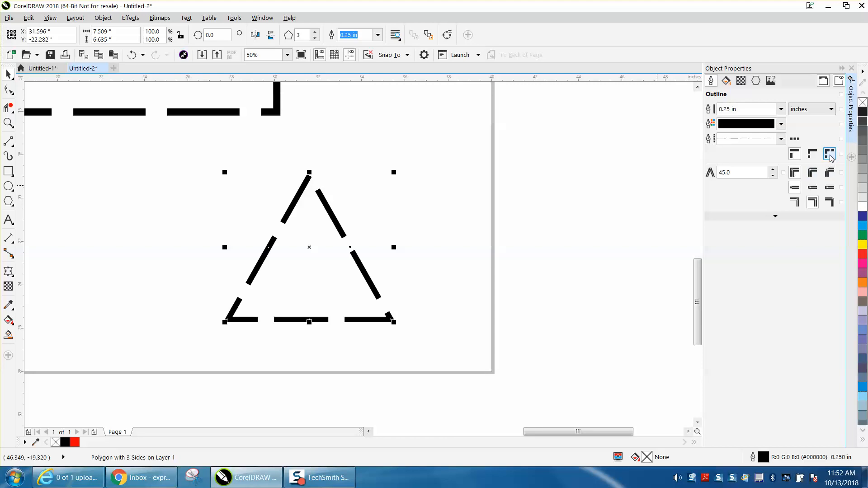
click(830, 154)
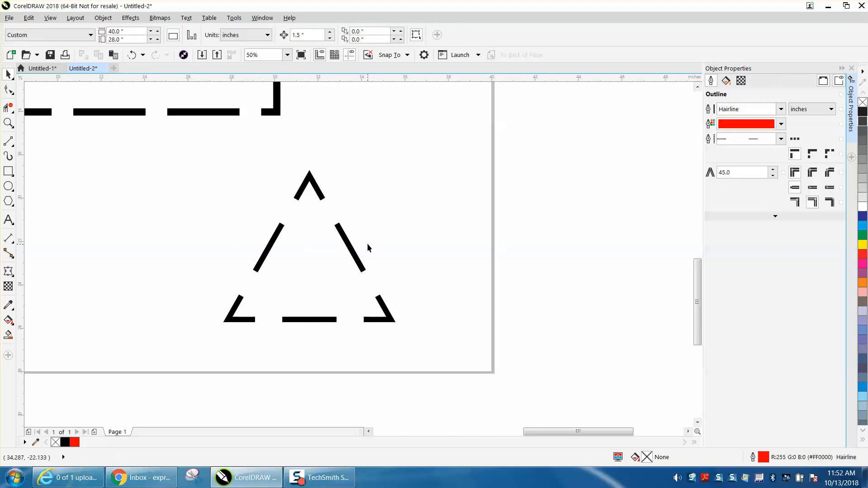
mouse_move(324, 202)
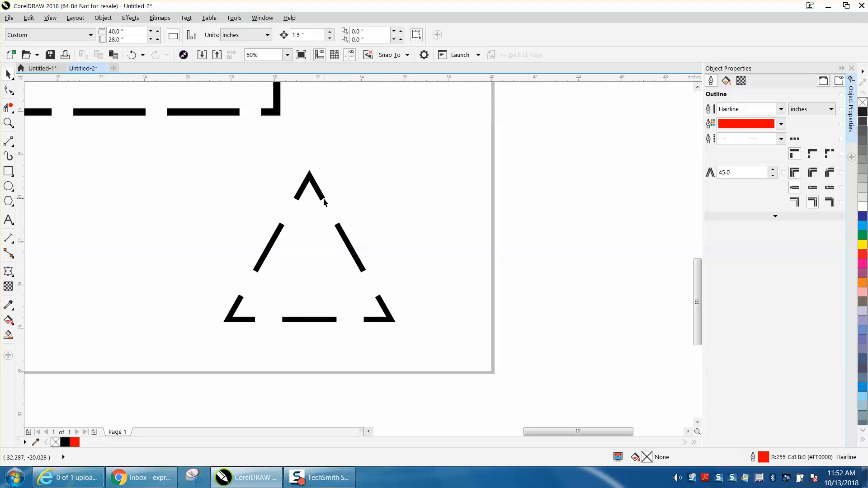
mouse_move(549, 173)
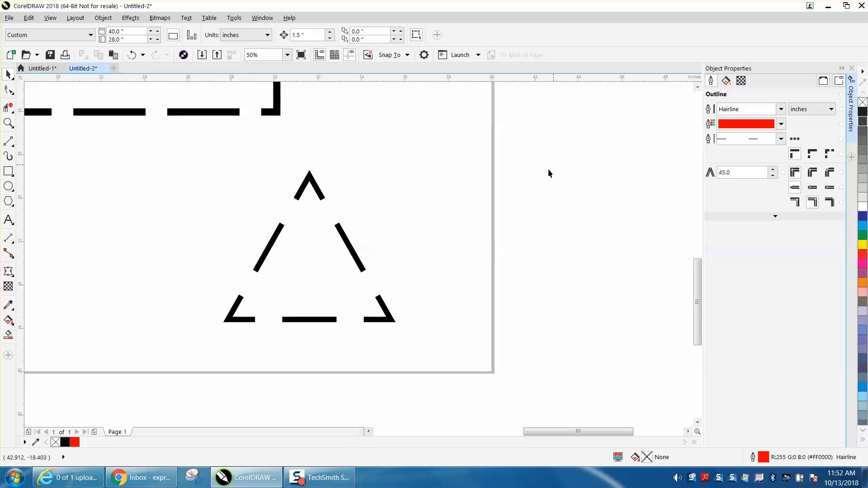
click(286, 55)
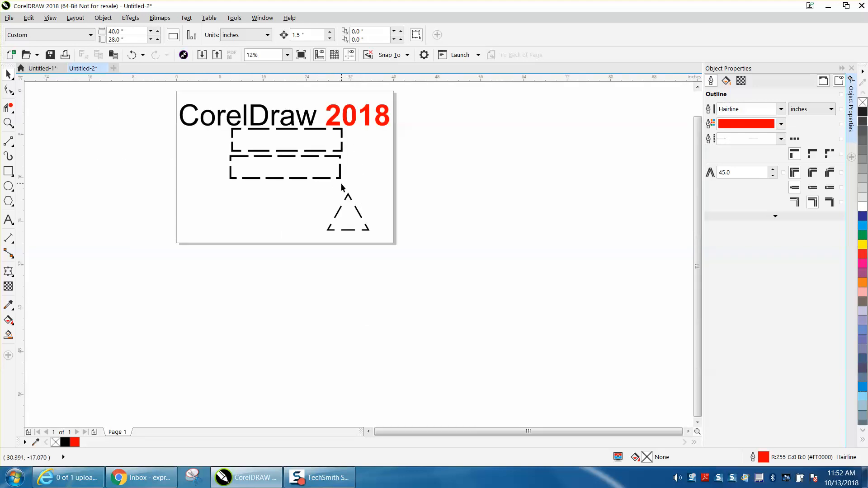
click(8, 122)
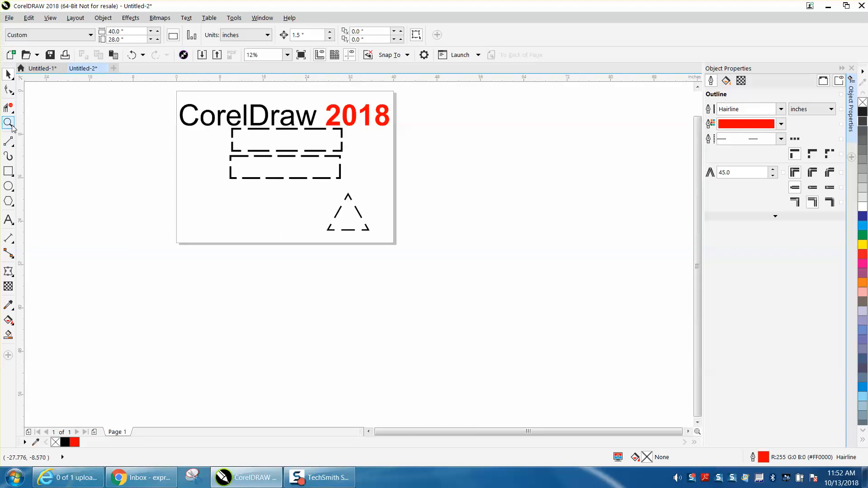
click(9, 122)
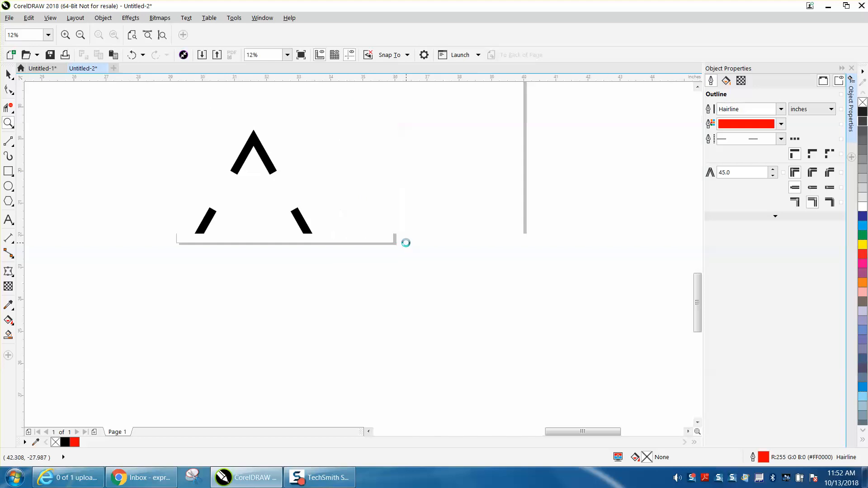